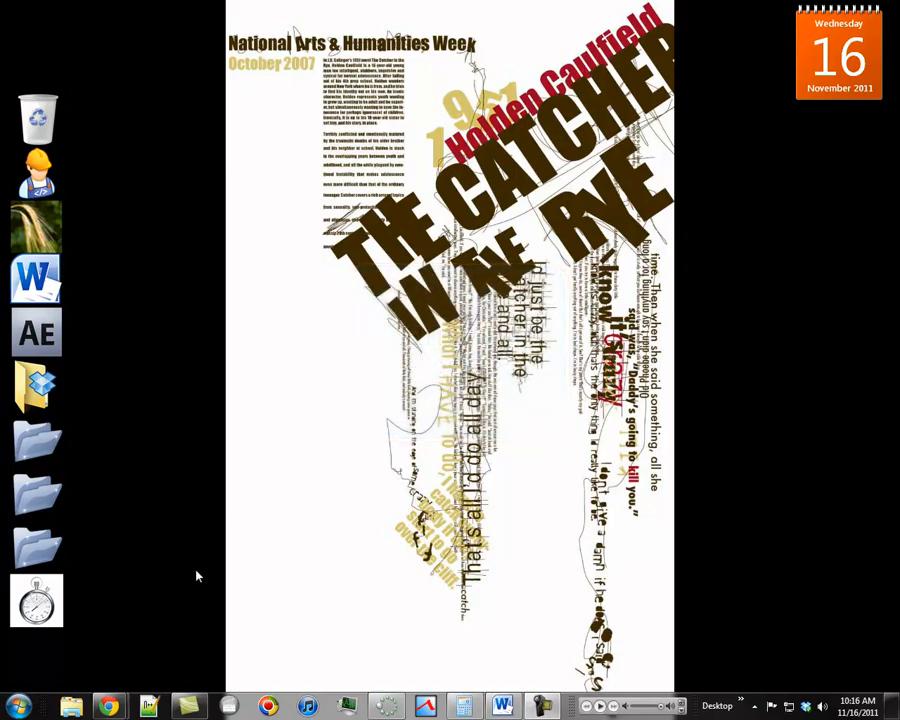
pyautogui.moveTo(188, 584)
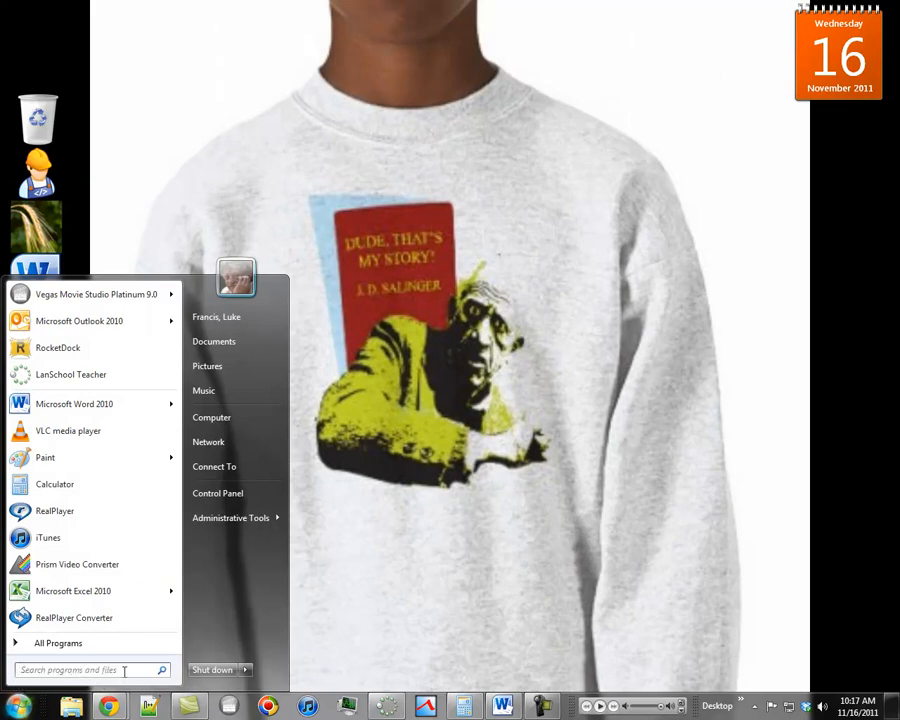
# Step: Search 'Devin' in the Start menu to find the matching English 3A Word document
pyautogui.click(84, 670)
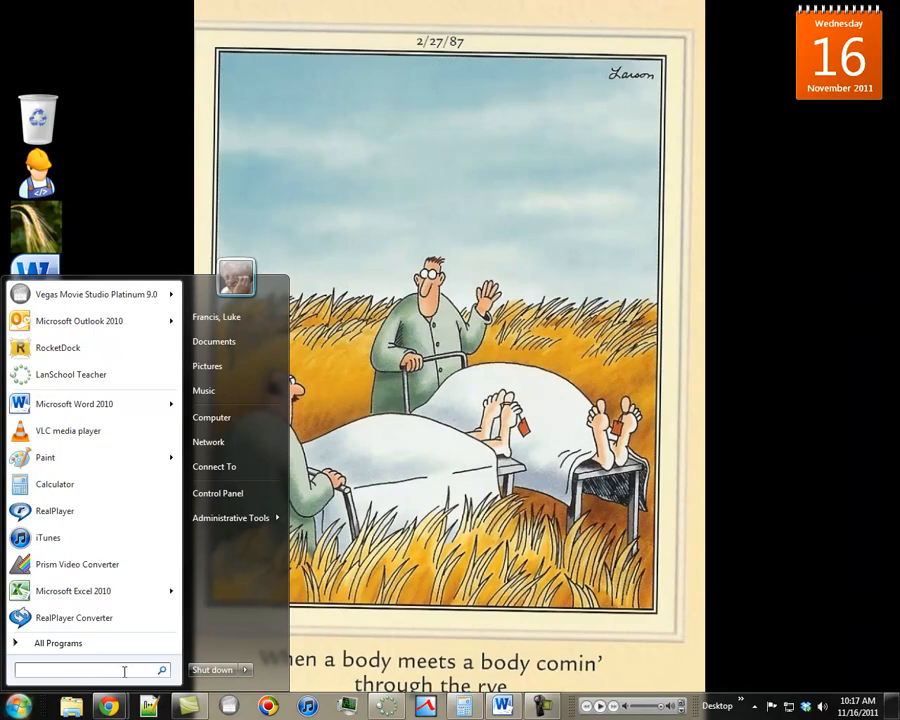
pyautogui.write('Devin Flint')
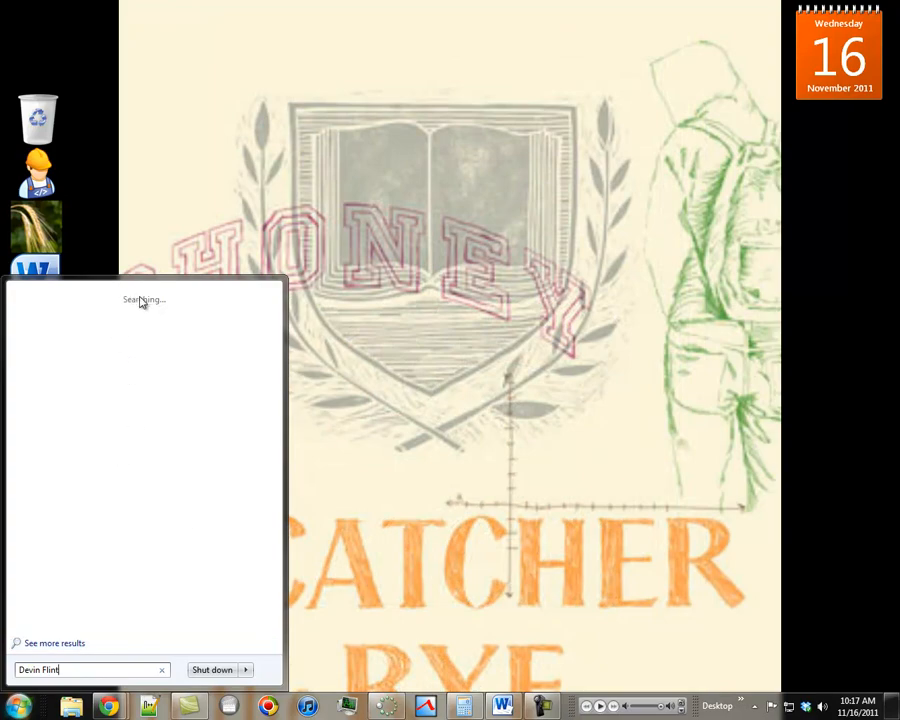
pyautogui.moveTo(66, 644)
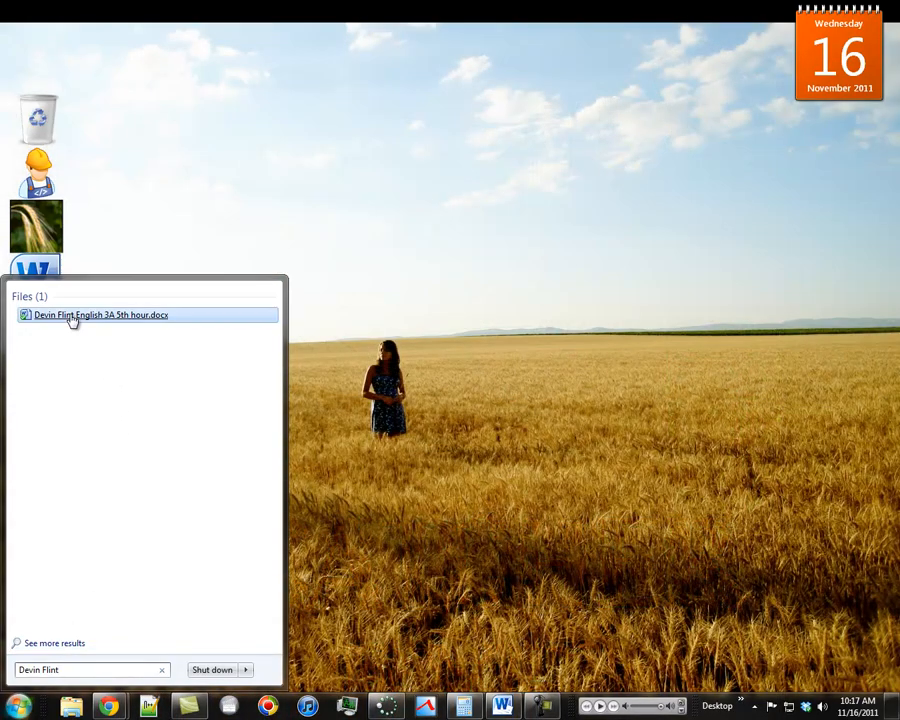
pyautogui.moveTo(108, 316)
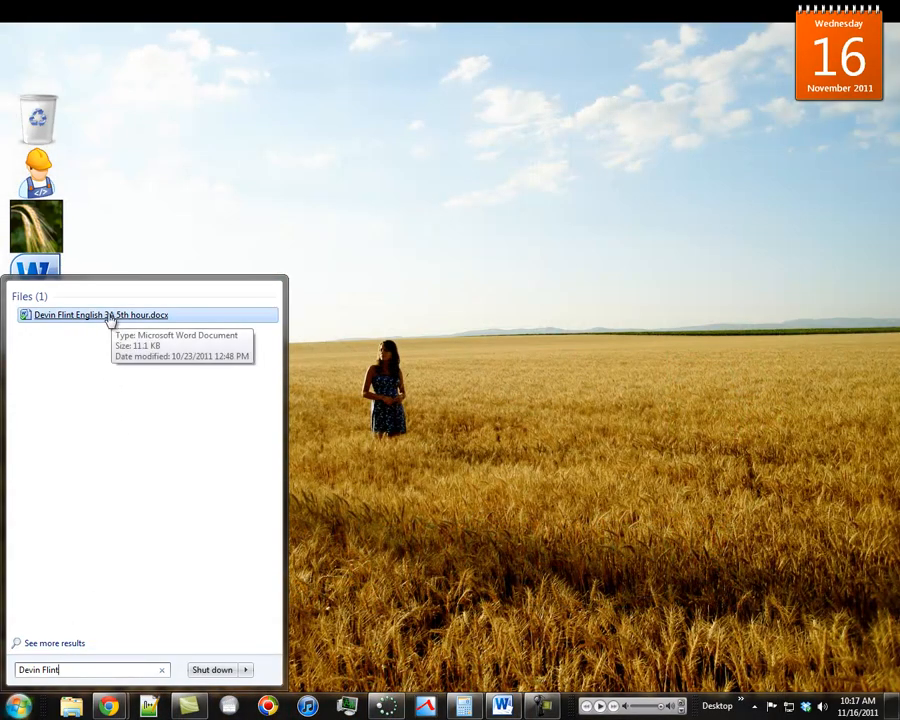
pyautogui.moveTo(100, 392)
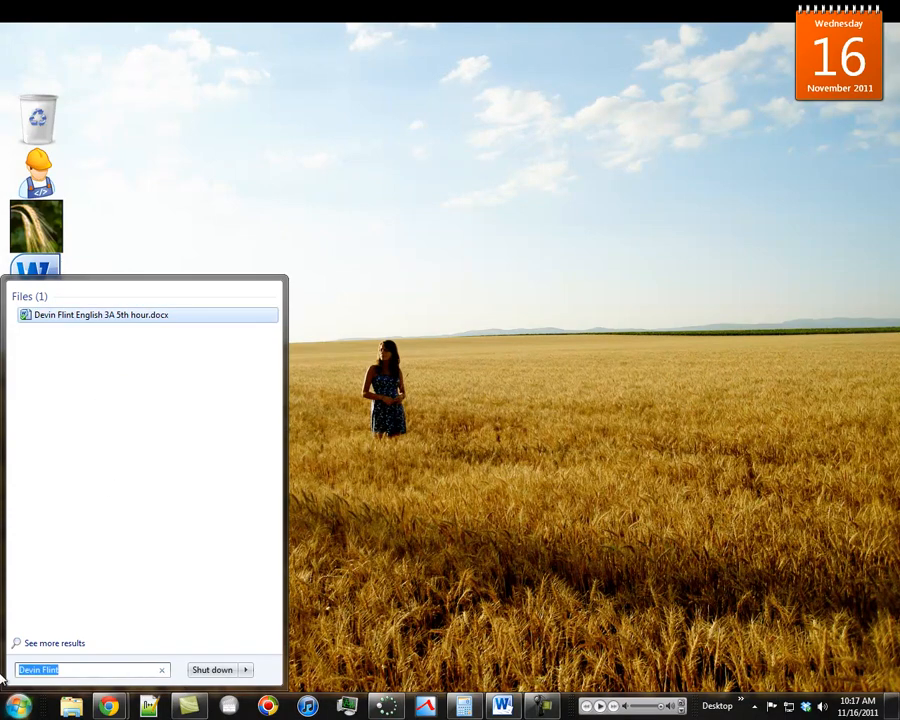
# Step: Search 'pai' so Paint appears with Control Panel, Outlook and file matches
pyautogui.write('paint')
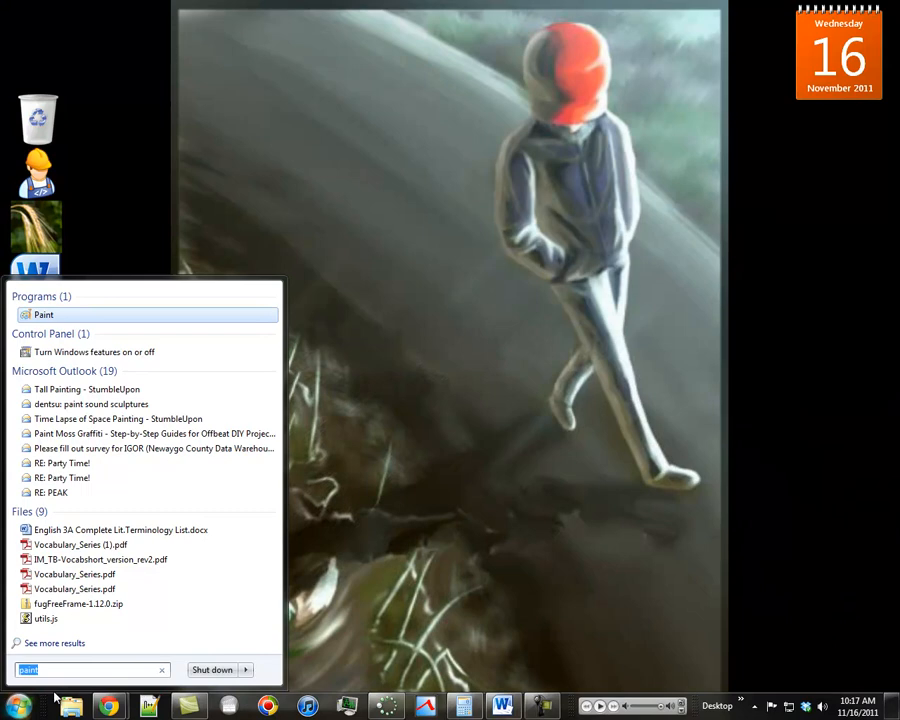
# Step: Search 'word' so Microsoft Word 2010 and WordPad appear among the results
pyautogui.write('word')
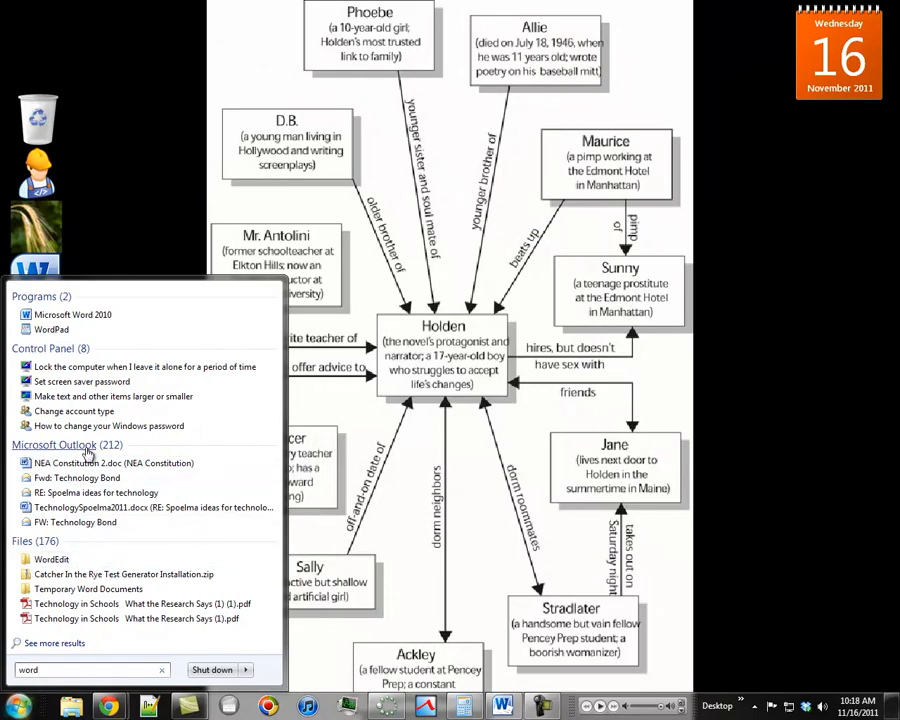
pyautogui.moveTo(92, 452)
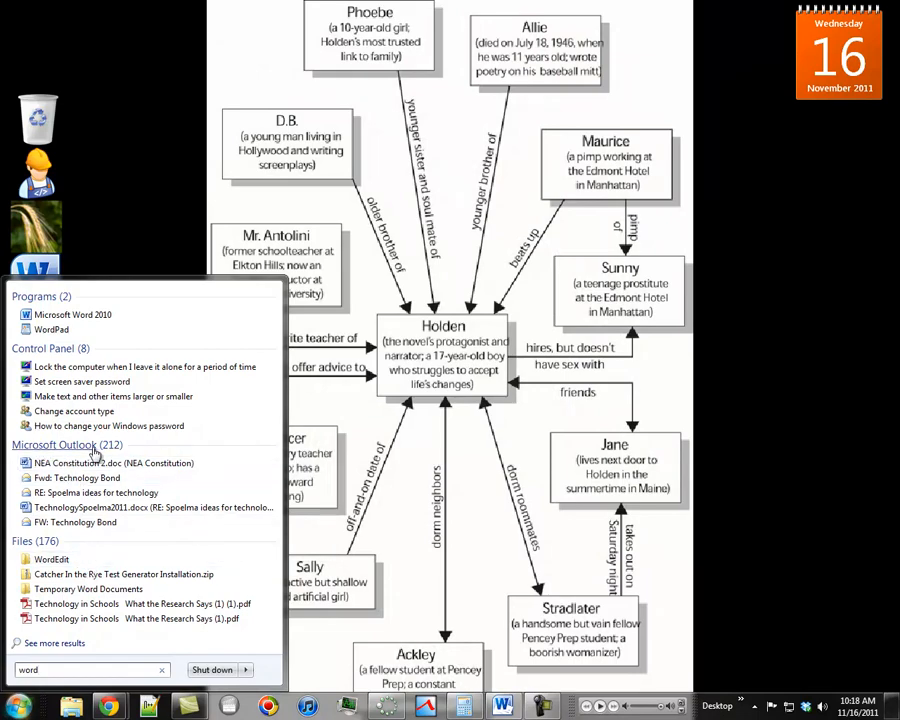